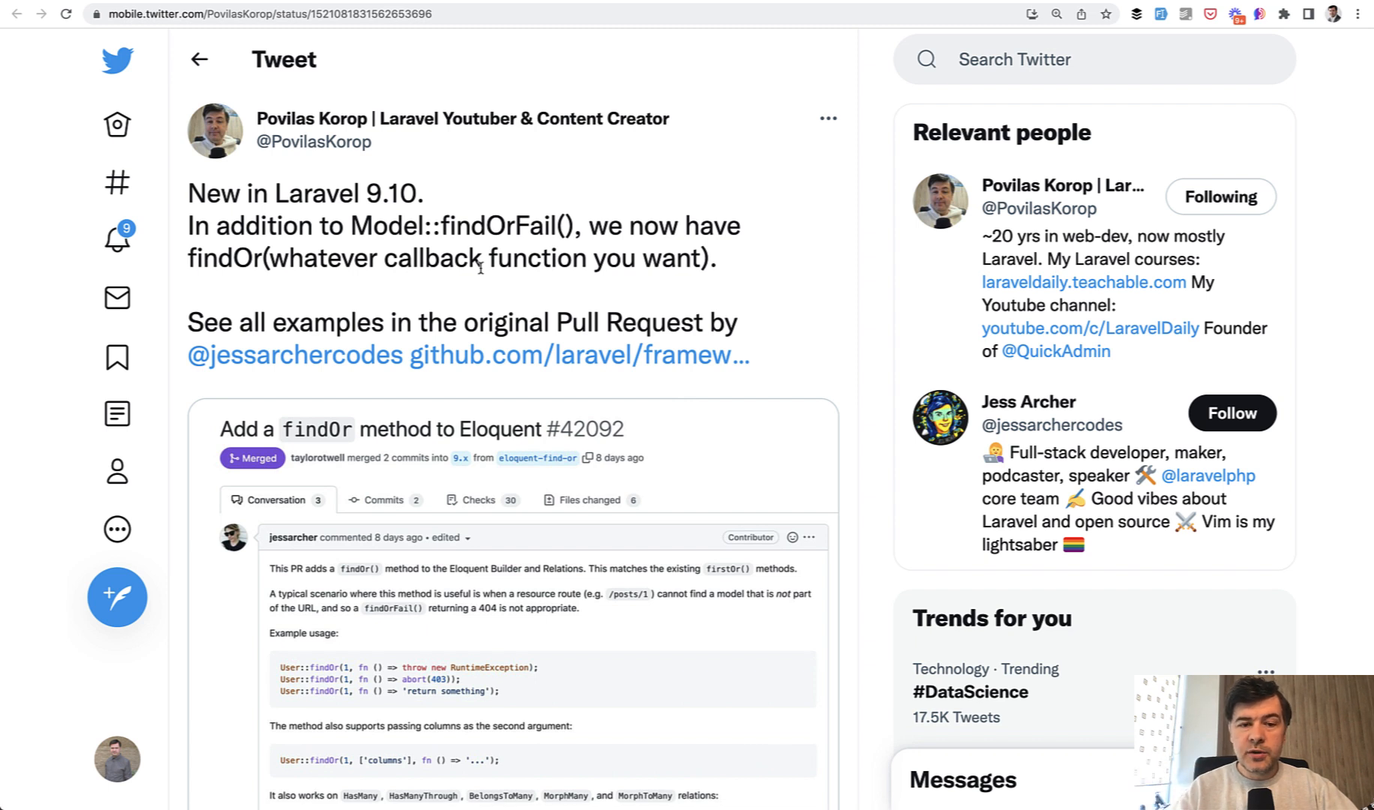
{"action": "mouse_move", "coordinate": [408, 297]}
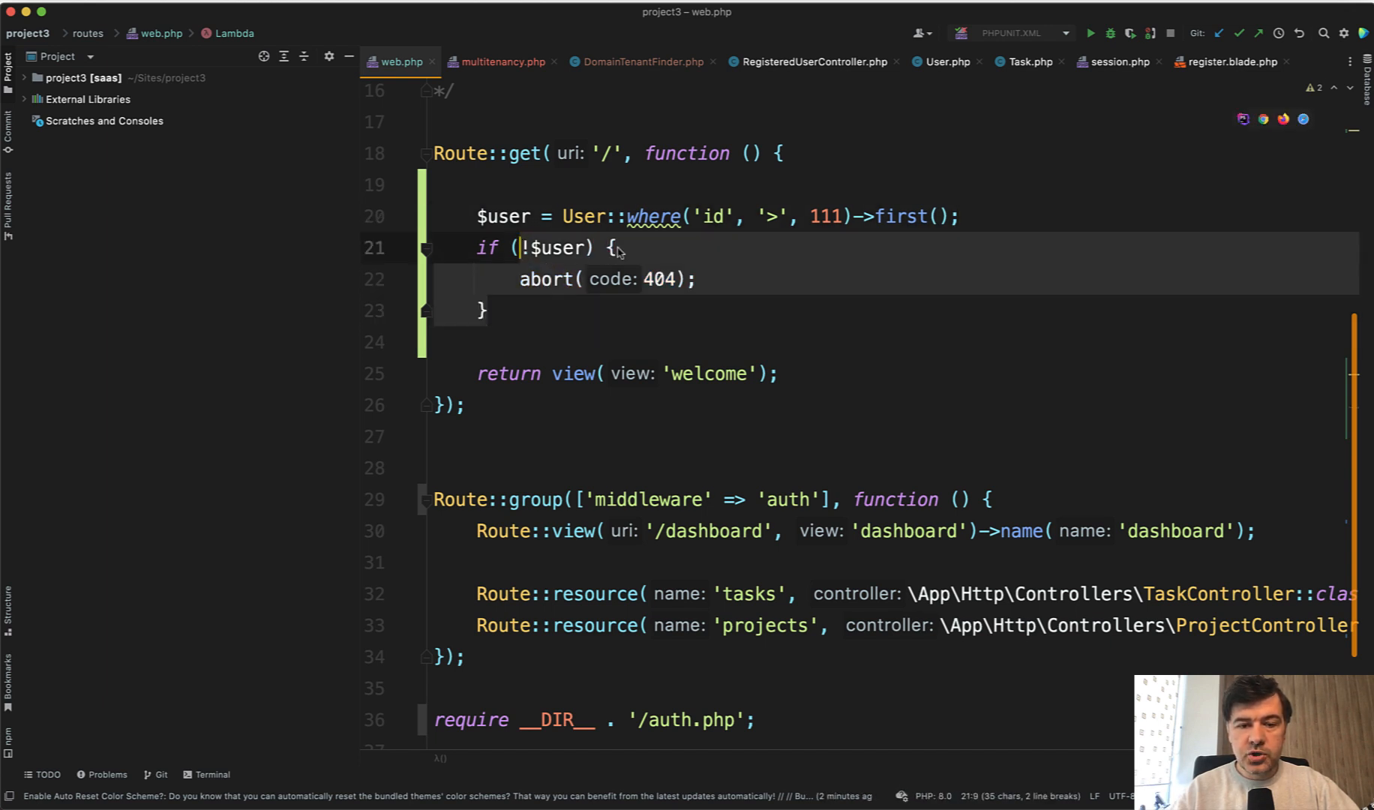
Extend the query's first() call to firstOrFail(), dropping the manual 404 check
{"action": "left_click", "coordinate": [930, 216]}
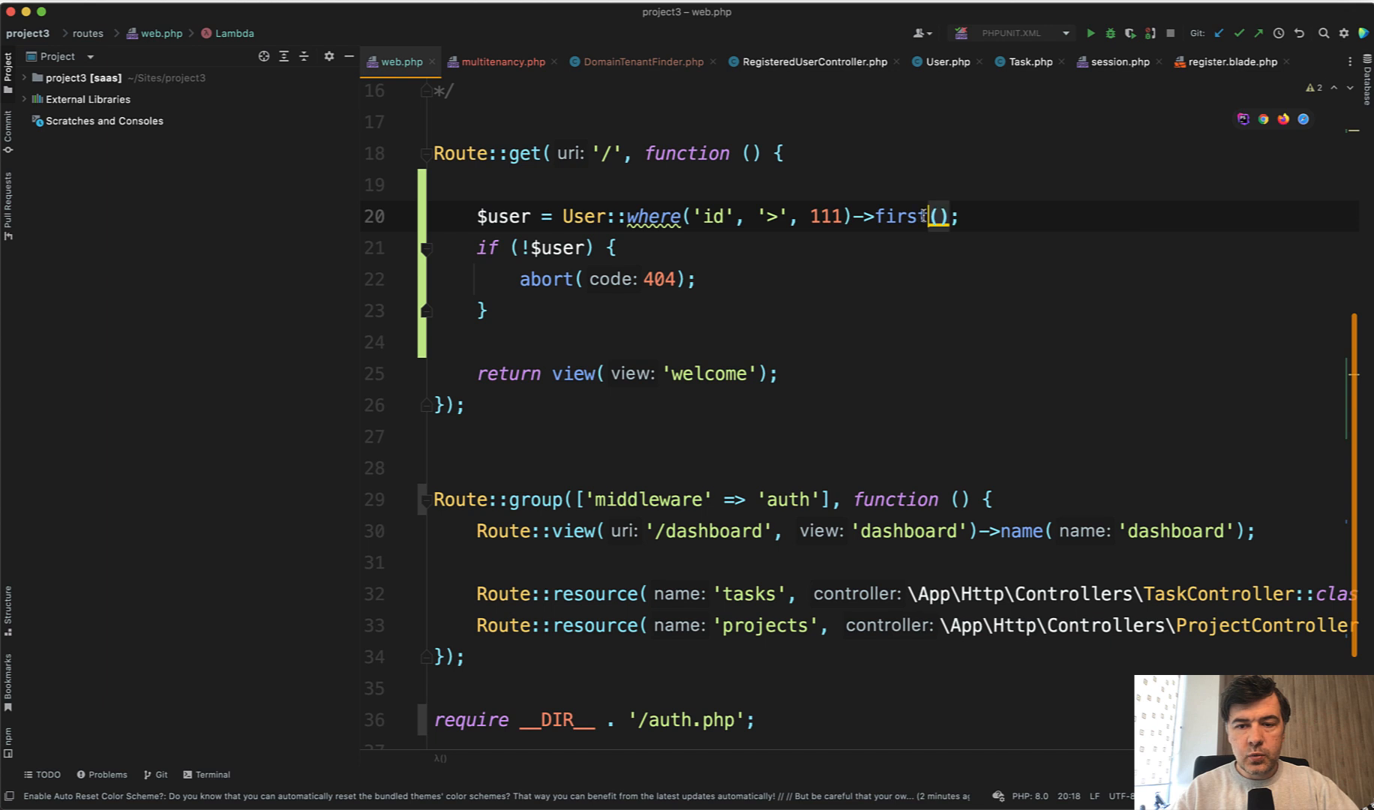
{"action": "type", "text": "OrFail"}
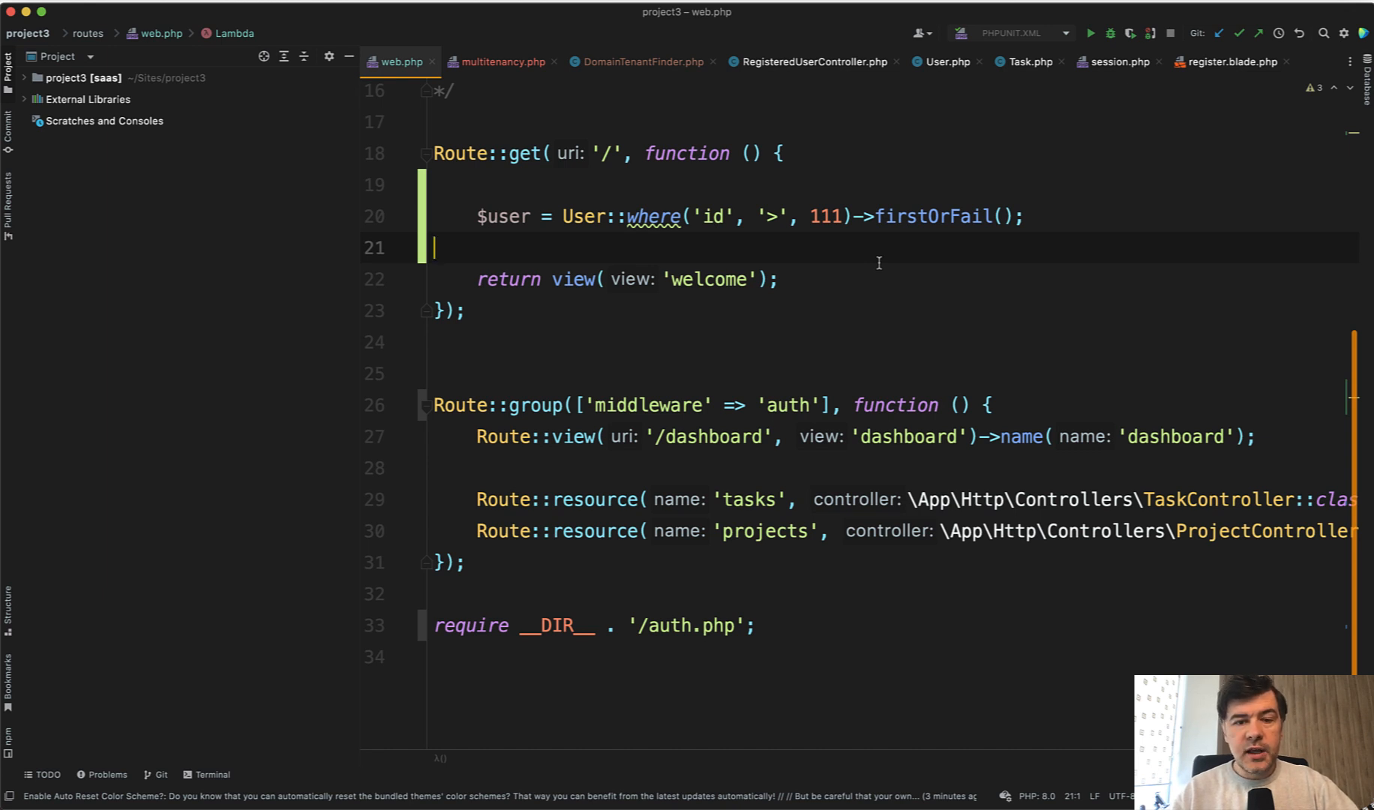
{"action": "mouse_move", "coordinate": [909, 252]}
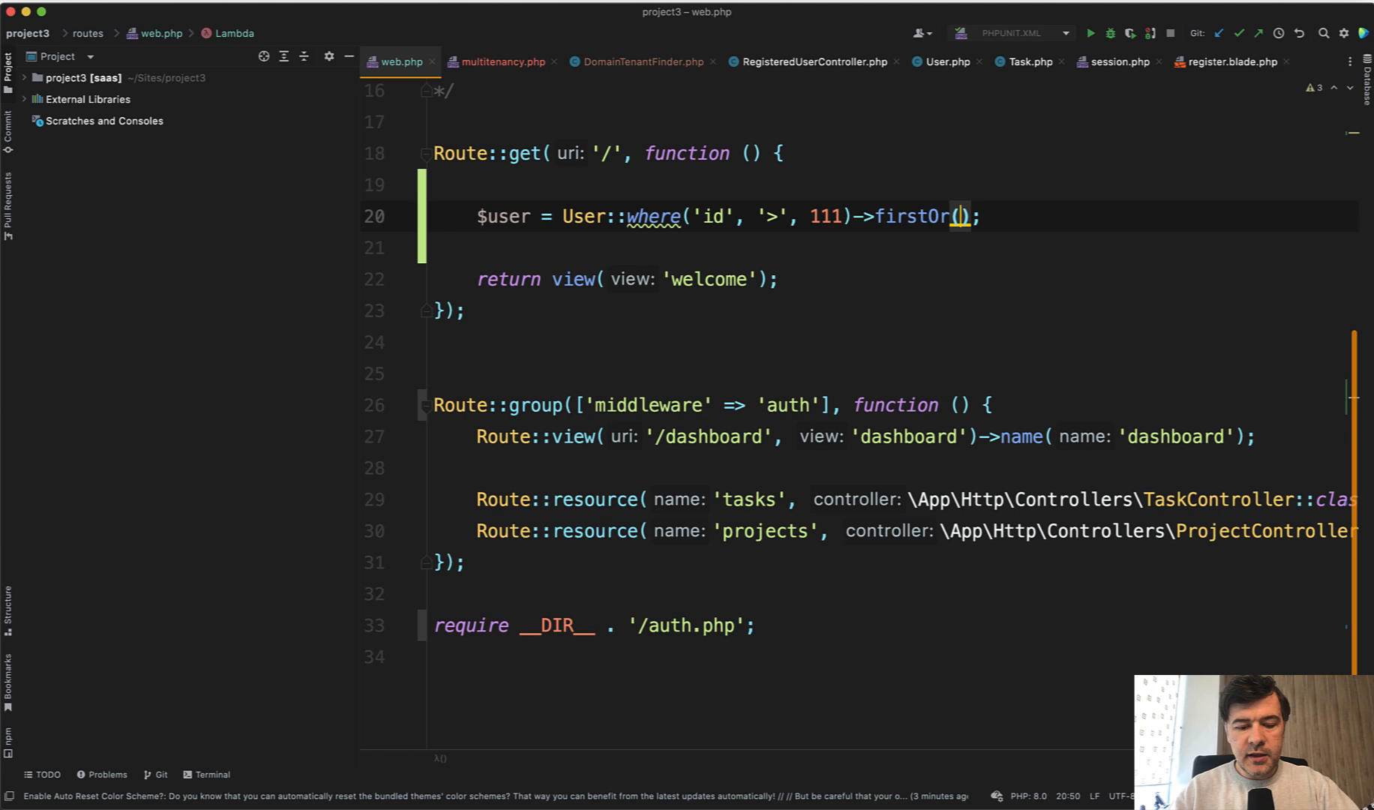
Pass firstOr a callback with an info() logging call for 'Not found'
{"action": "type", "text": "function() {}"}
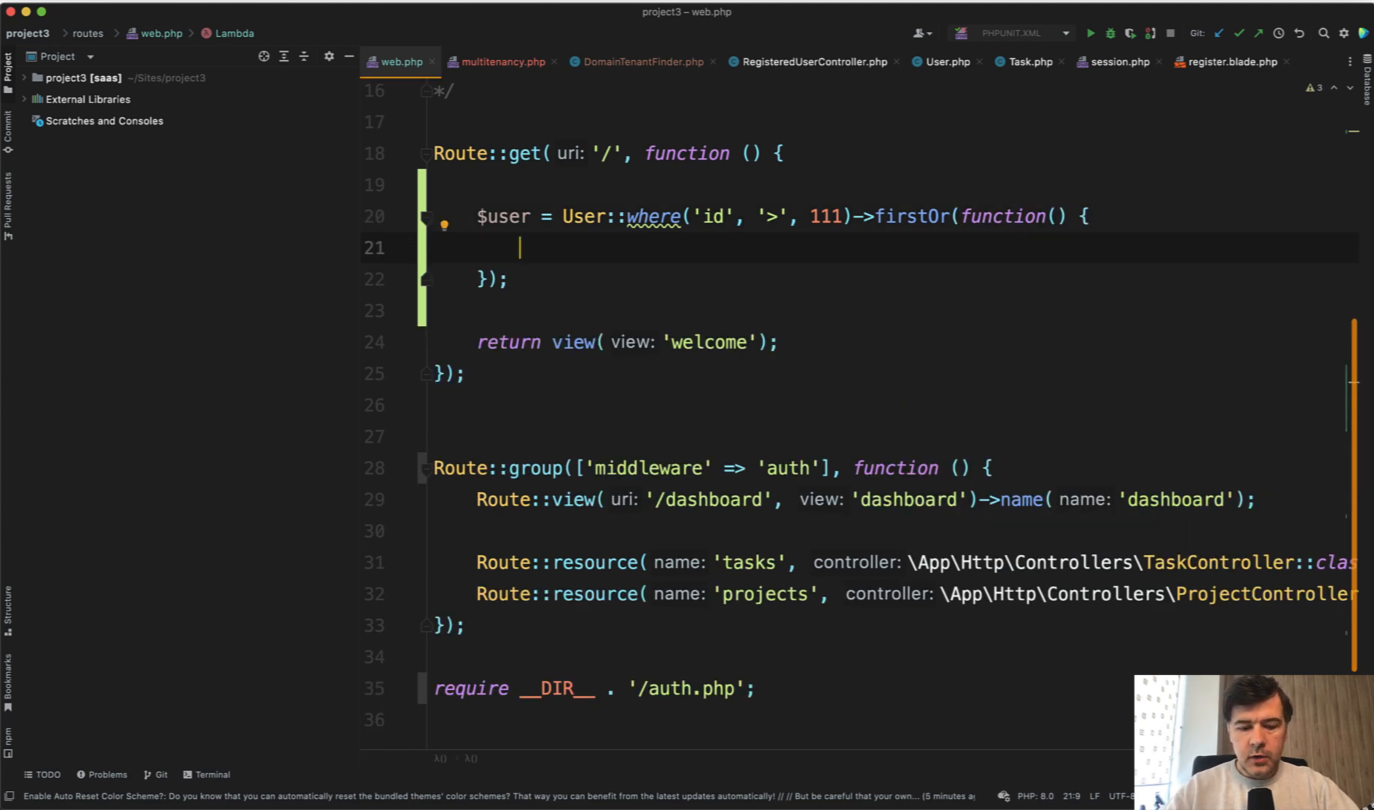
{"action": "type", "text": "info()"}
{"action": "type", "text": "abort(404);"}
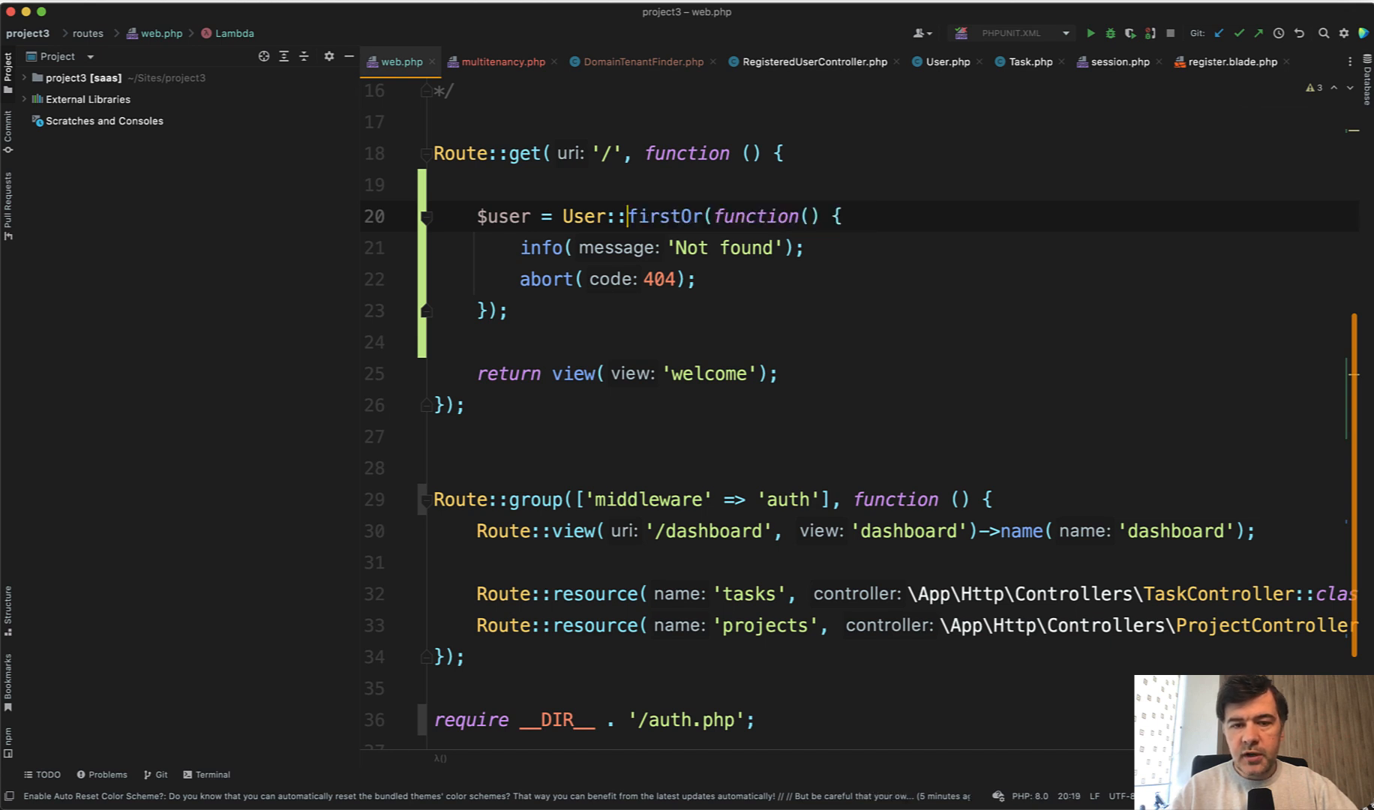
Rename the call to findOr with id 111, comment out the callback, and check the tweet's examples
{"action": "type", "text": "findOrFail"}
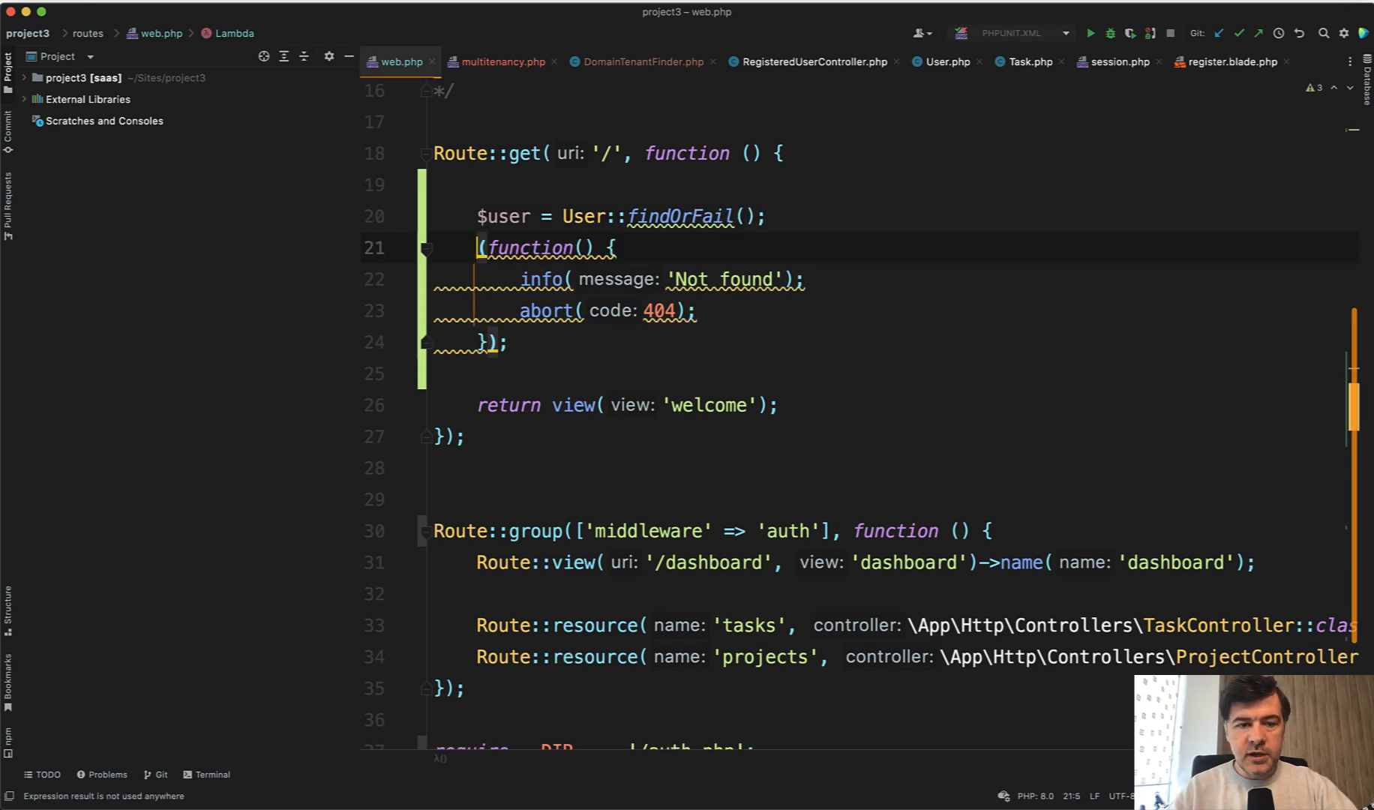
{"action": "key", "text": "cmd+/"}
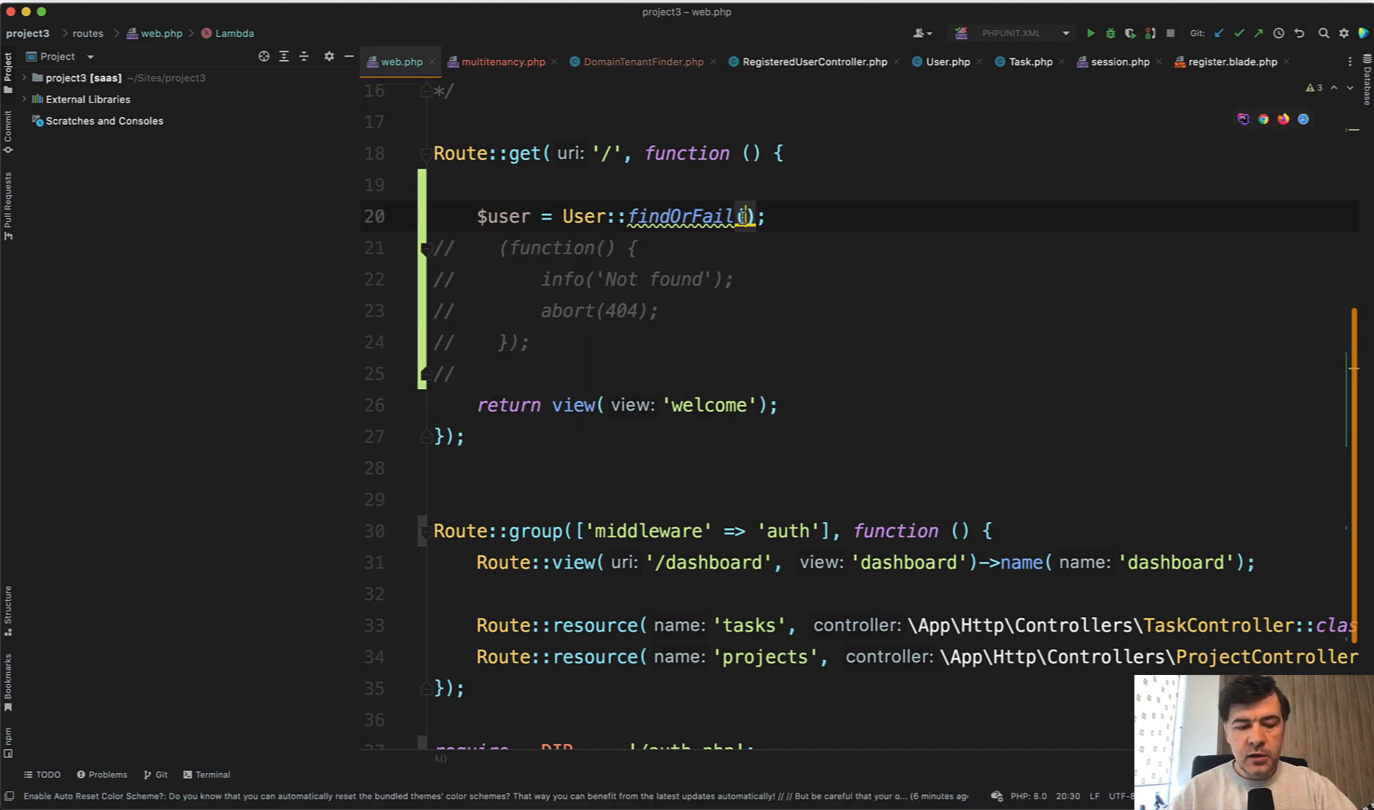
{"action": "type", "text": "111"}
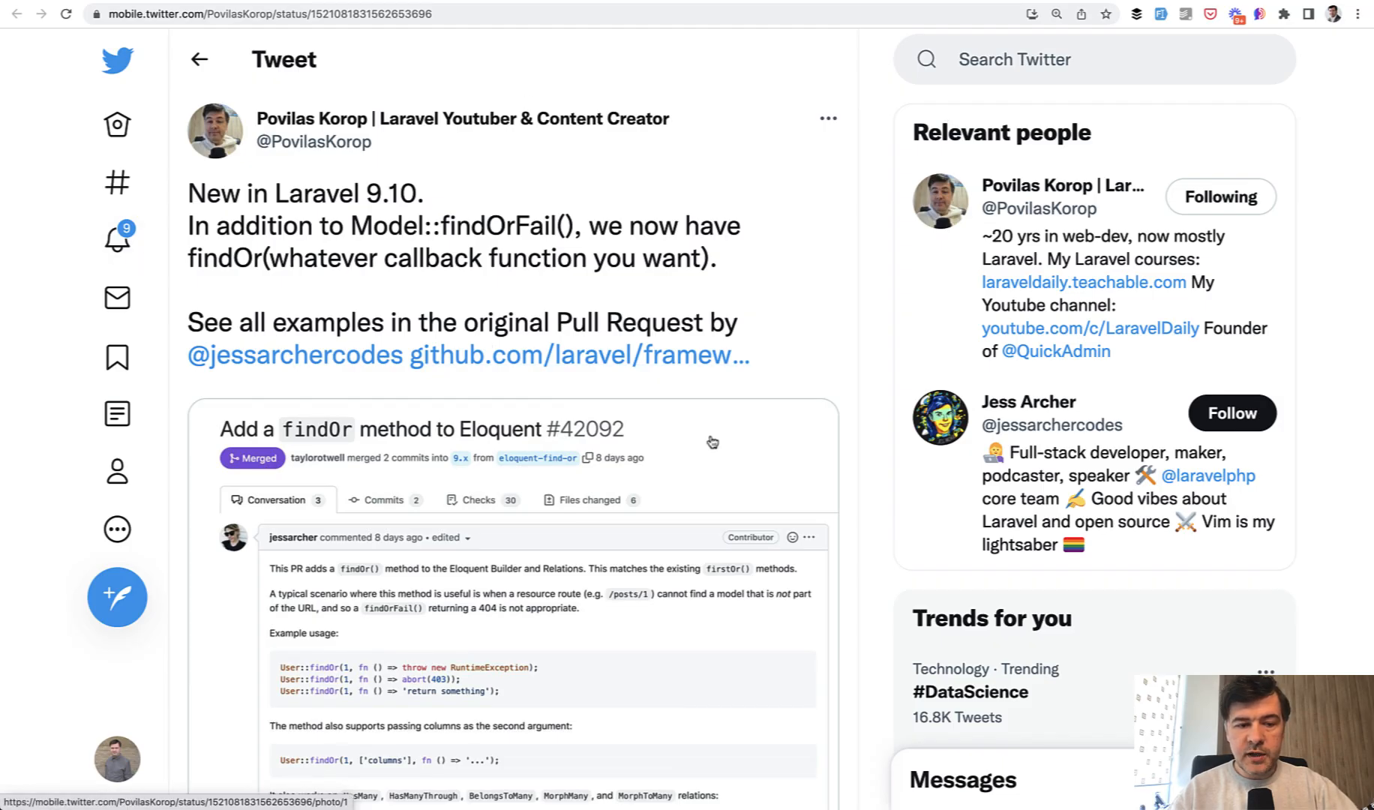
{"action": "mouse_move", "coordinate": [787, 457]}
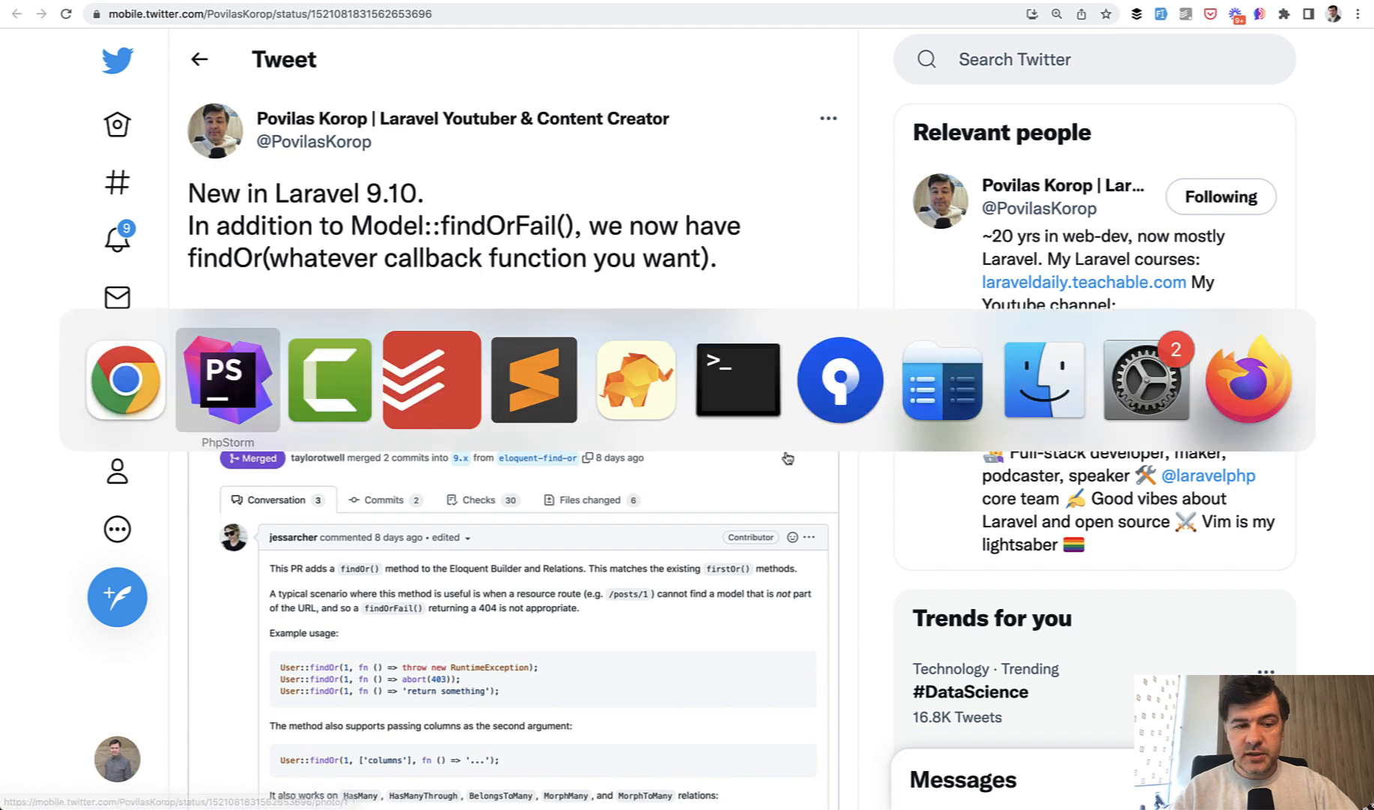
{"action": "left_click", "coordinate": [226, 380]}
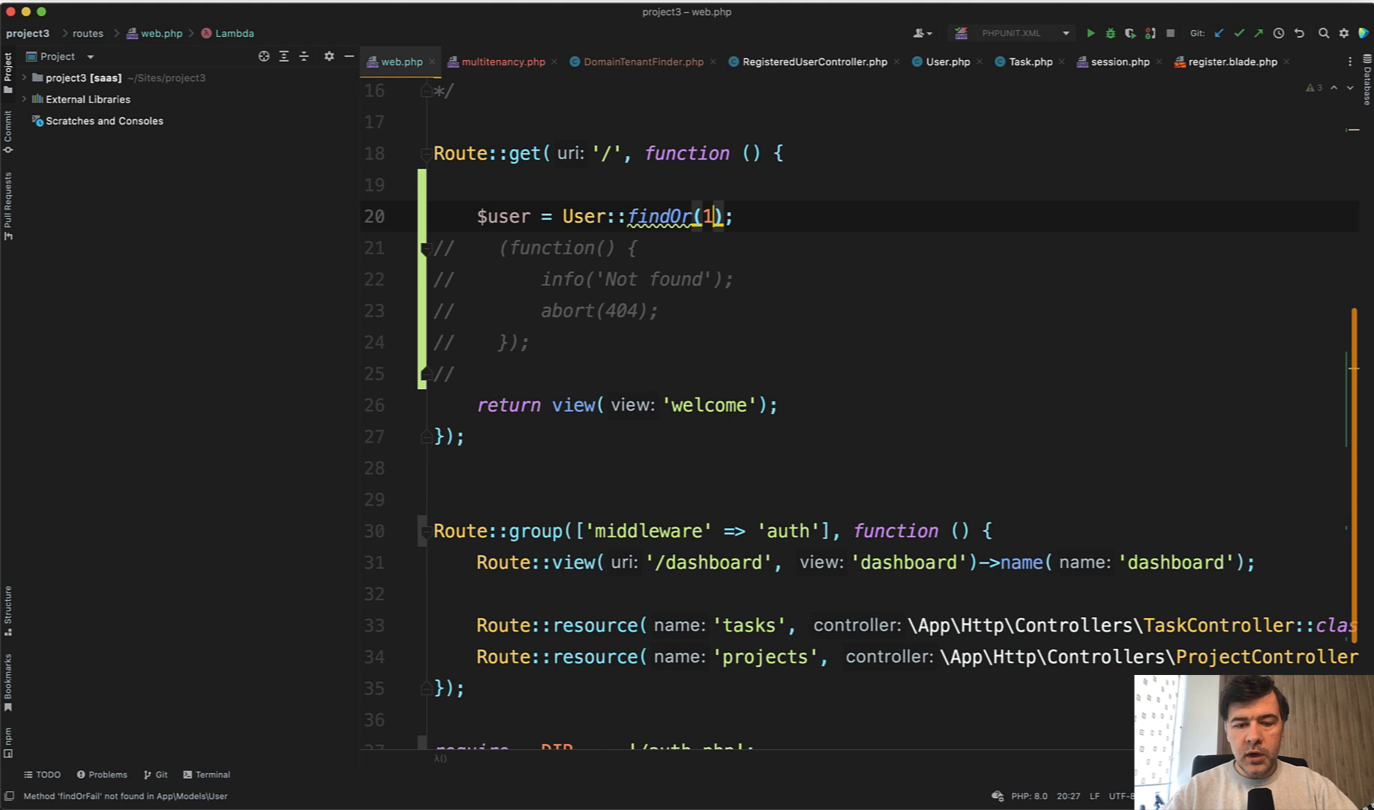
Make findOr look up user 111 with the restored logging-and-abort callback as second argument
{"action": "type", "text": ", function("}
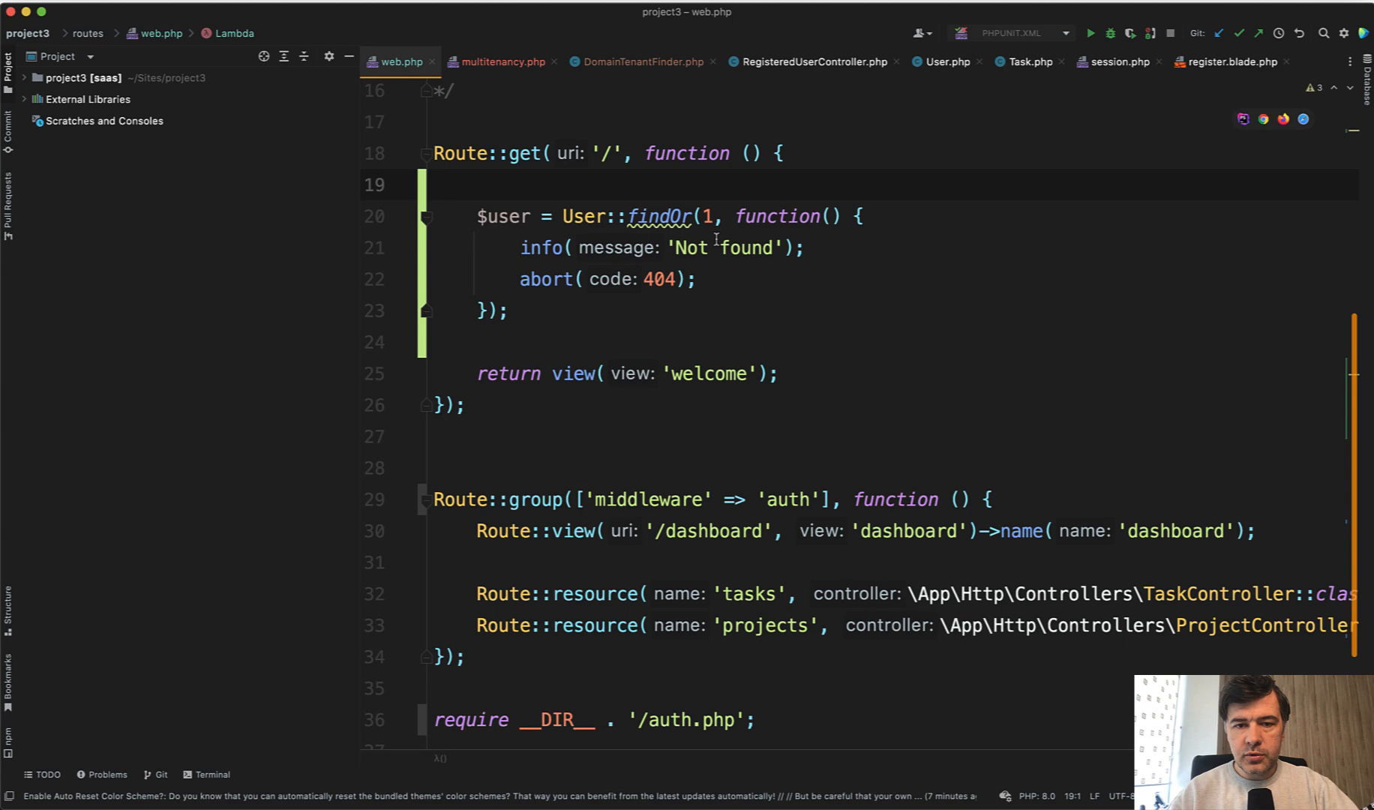
{"action": "type", "text": "11"}
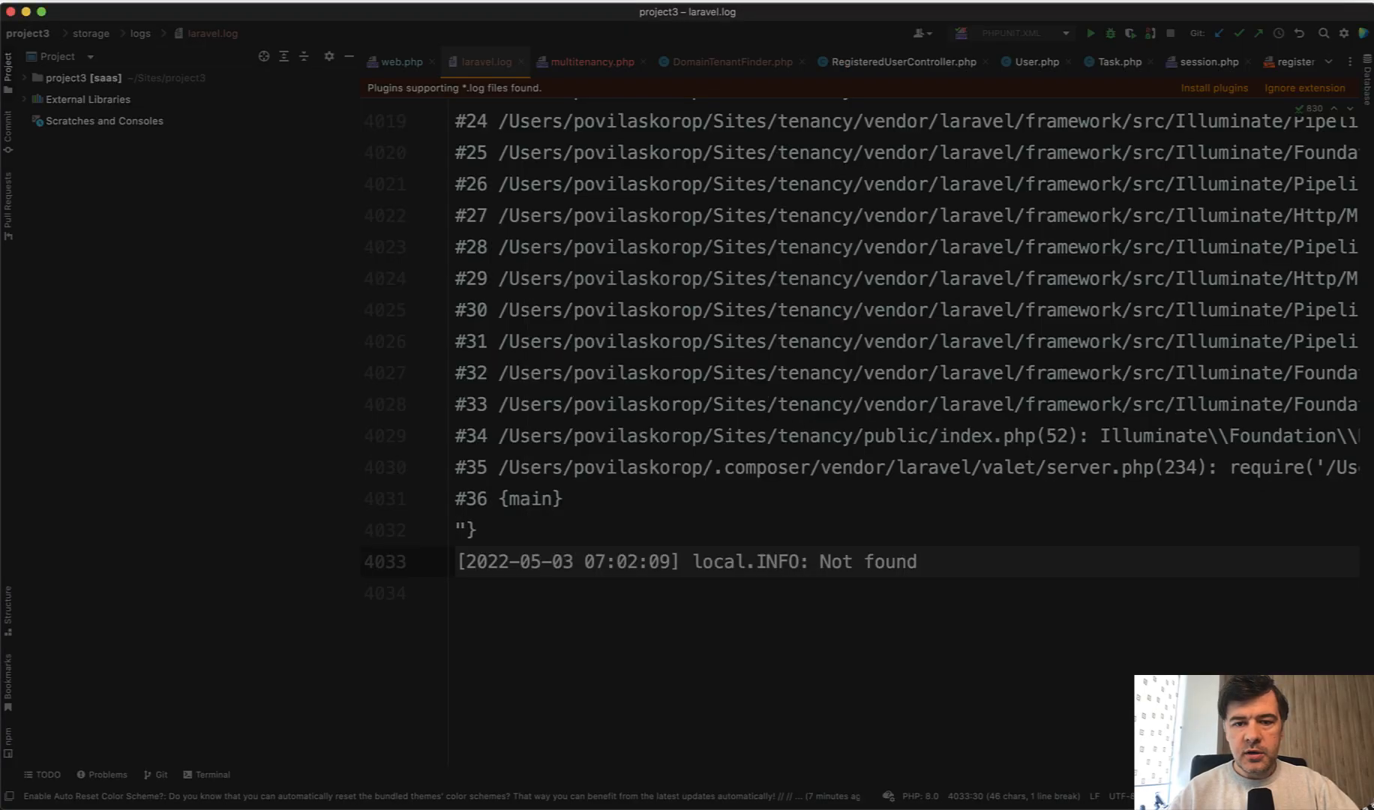
Return from laravel.log's 'Not found' entry to the web.php routes file
{"action": "left_click", "coordinate": [401, 62]}
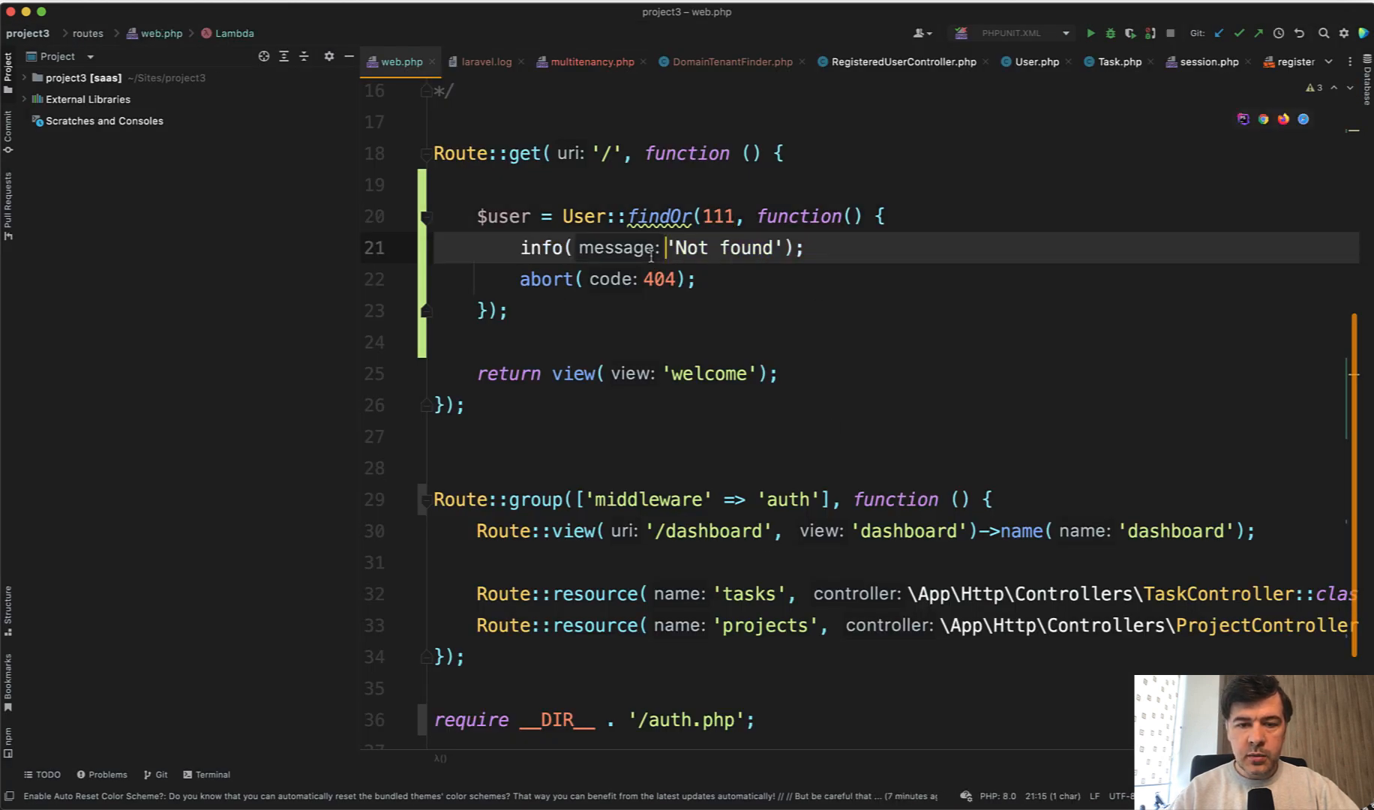